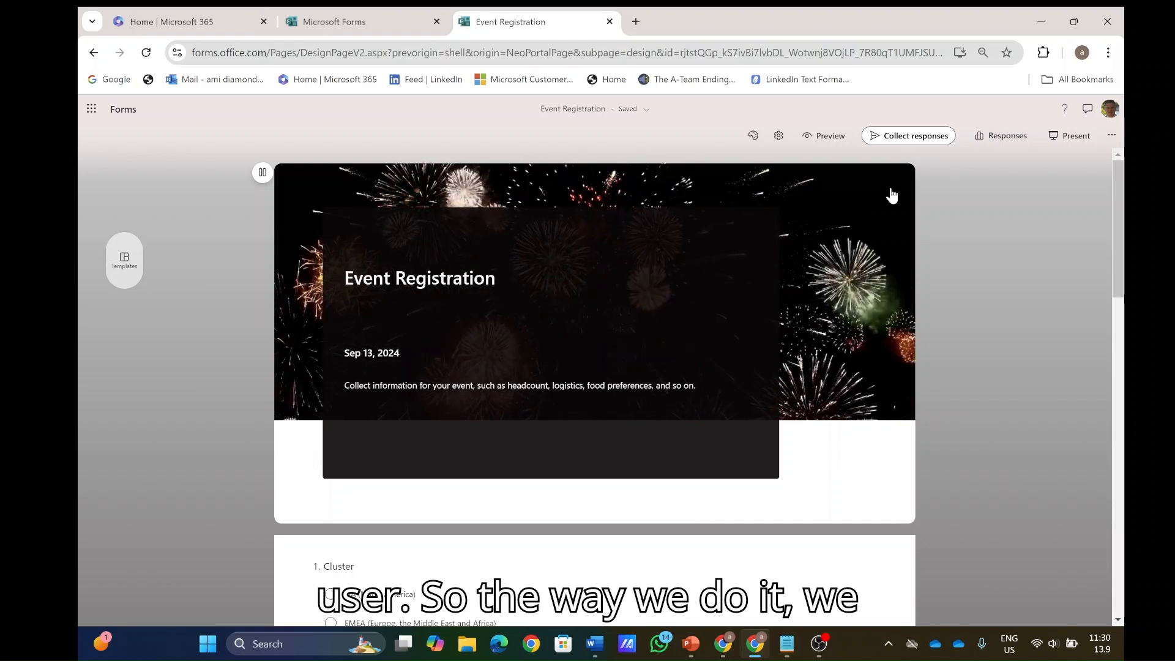
Open Get Pre-filled URL and pre-fill NA as the cluster plus a department answer.
left_click(1112, 136)
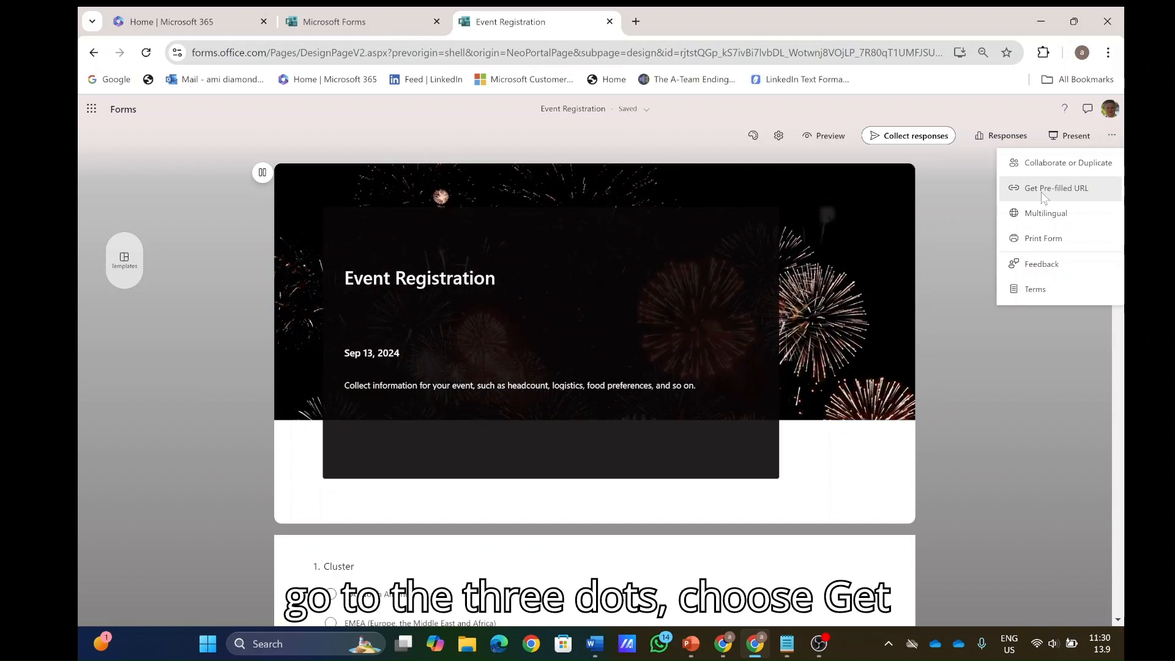
left_click(1055, 187)
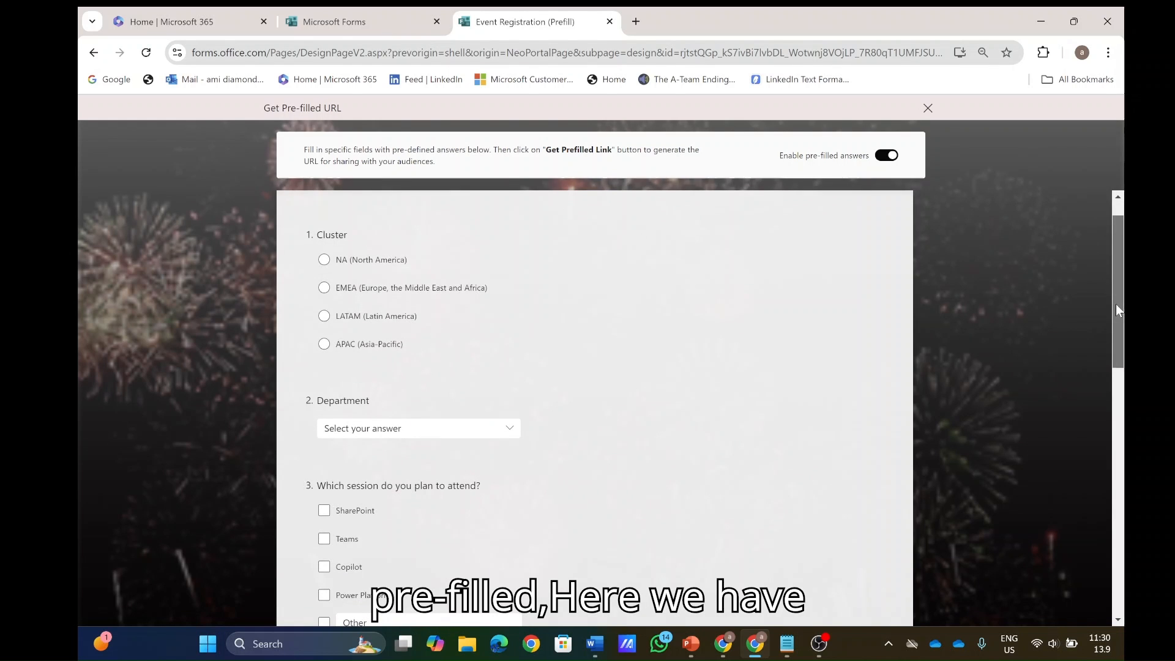
left_click(324, 263)
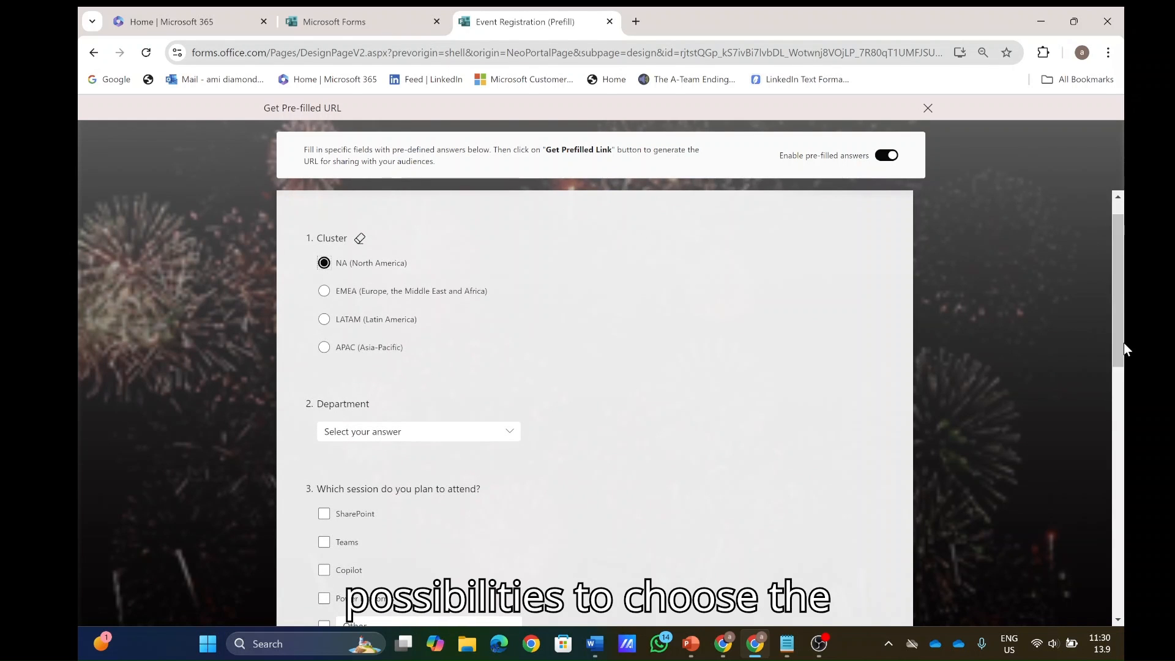
scroll("down", 3)
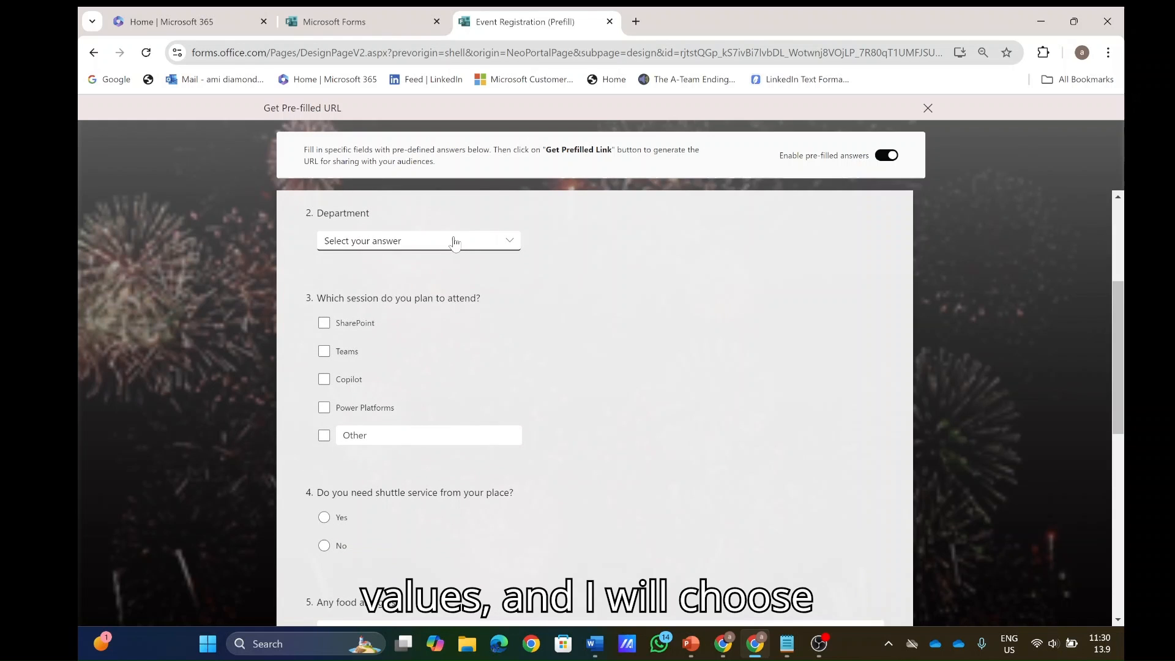
left_click(418, 240)
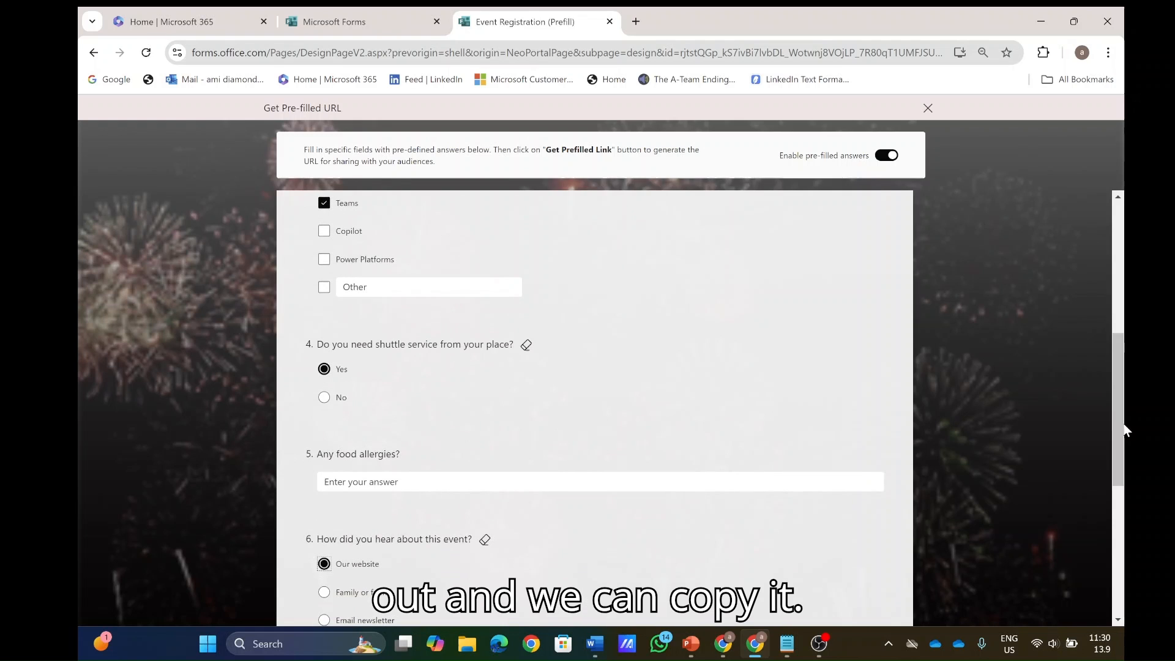
scroll("down", 3)
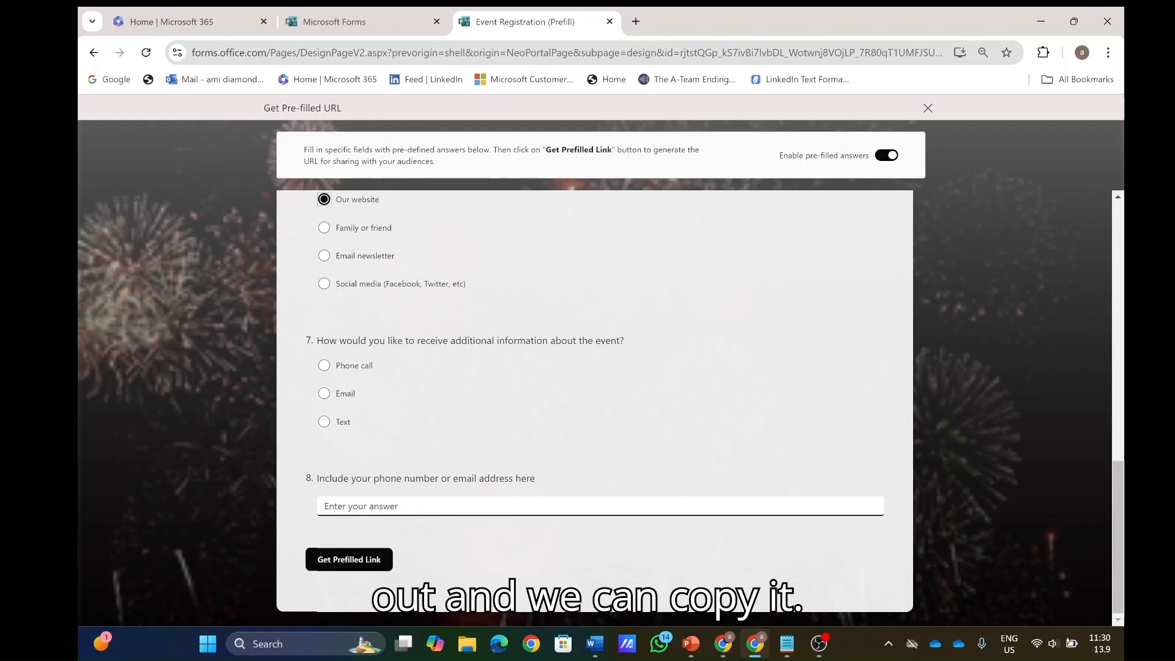
Generate and copy the pre-filled link, then open it in a new tab as a new draft.
left_click(348, 559)
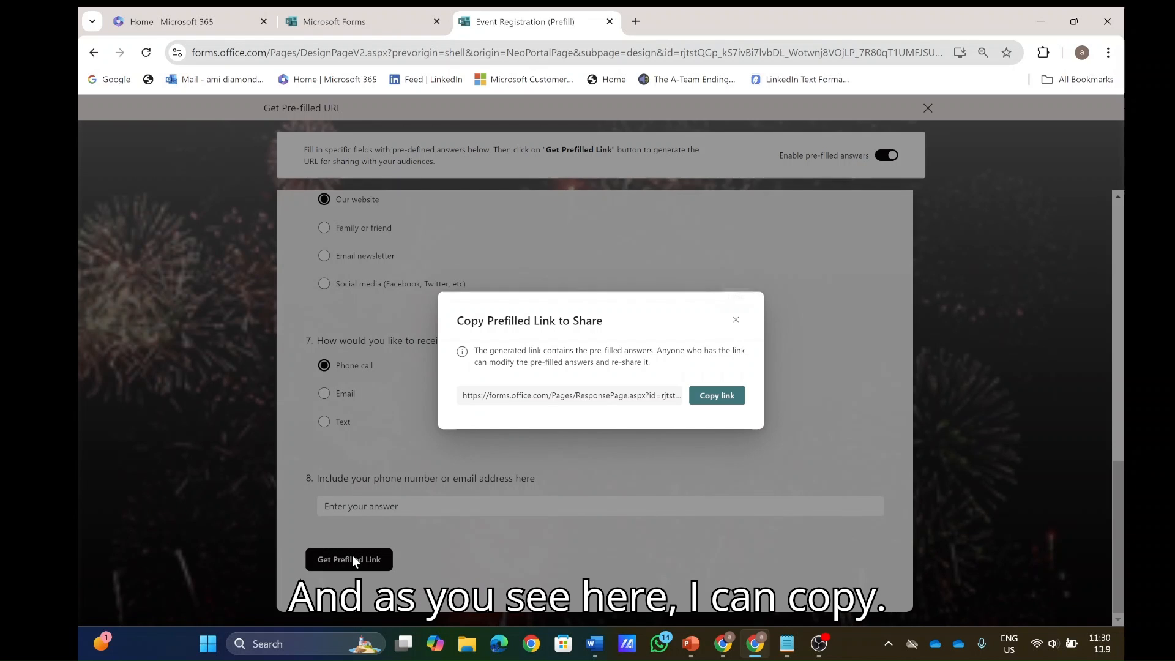
left_click(715, 395)
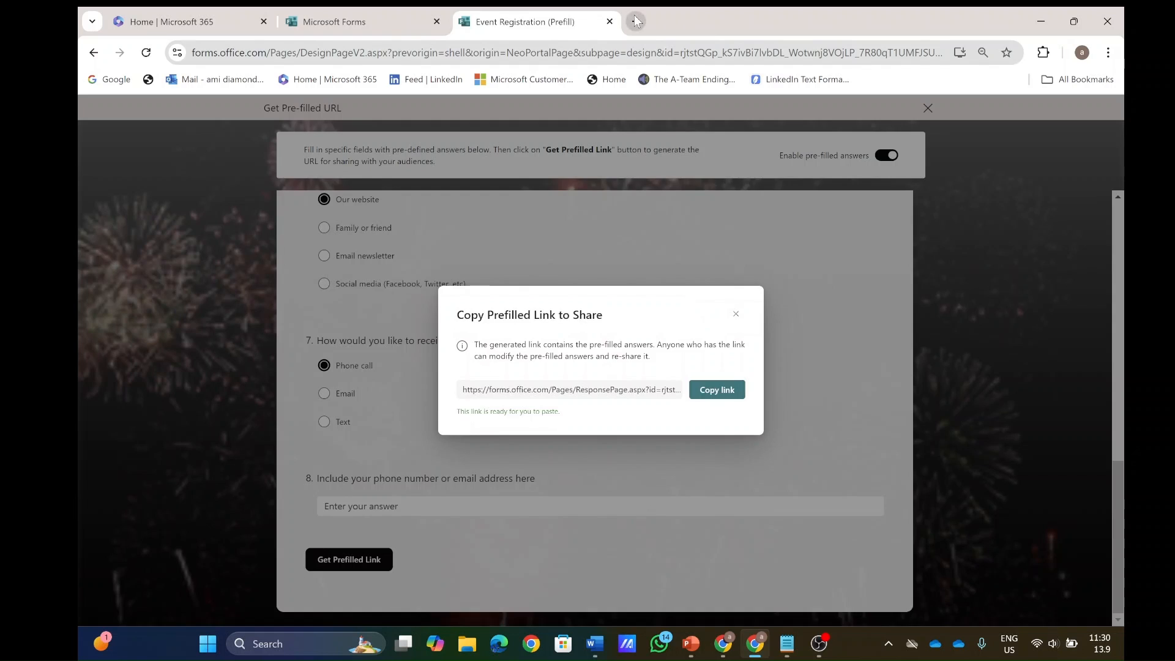
left_click(634, 21)
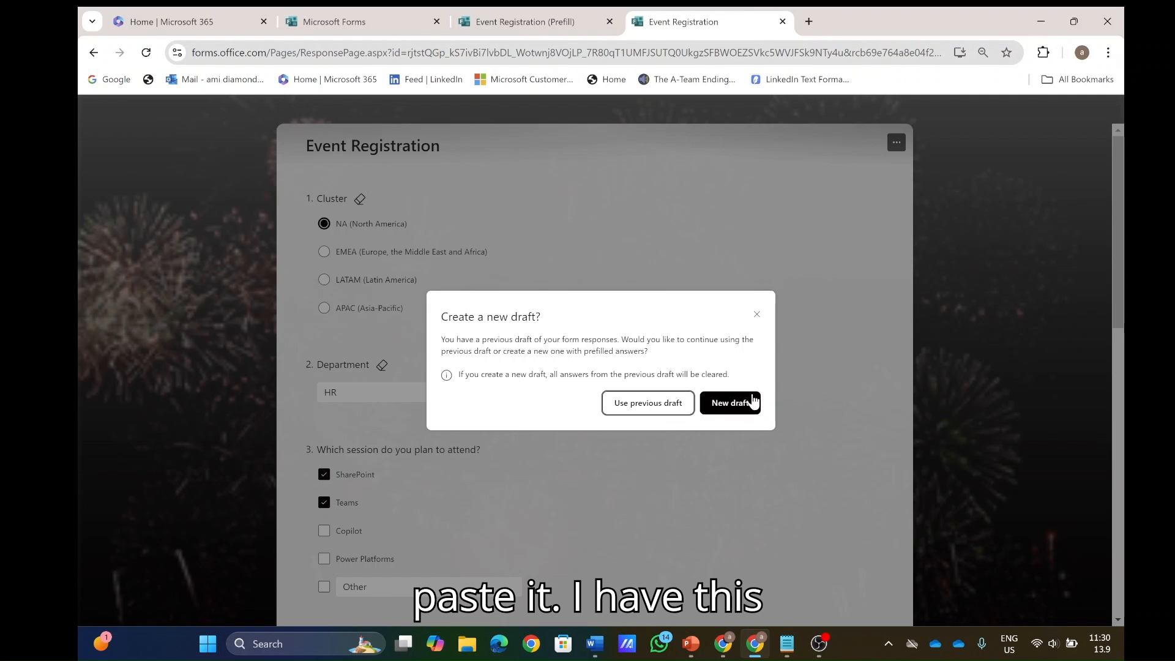
left_click(729, 403)
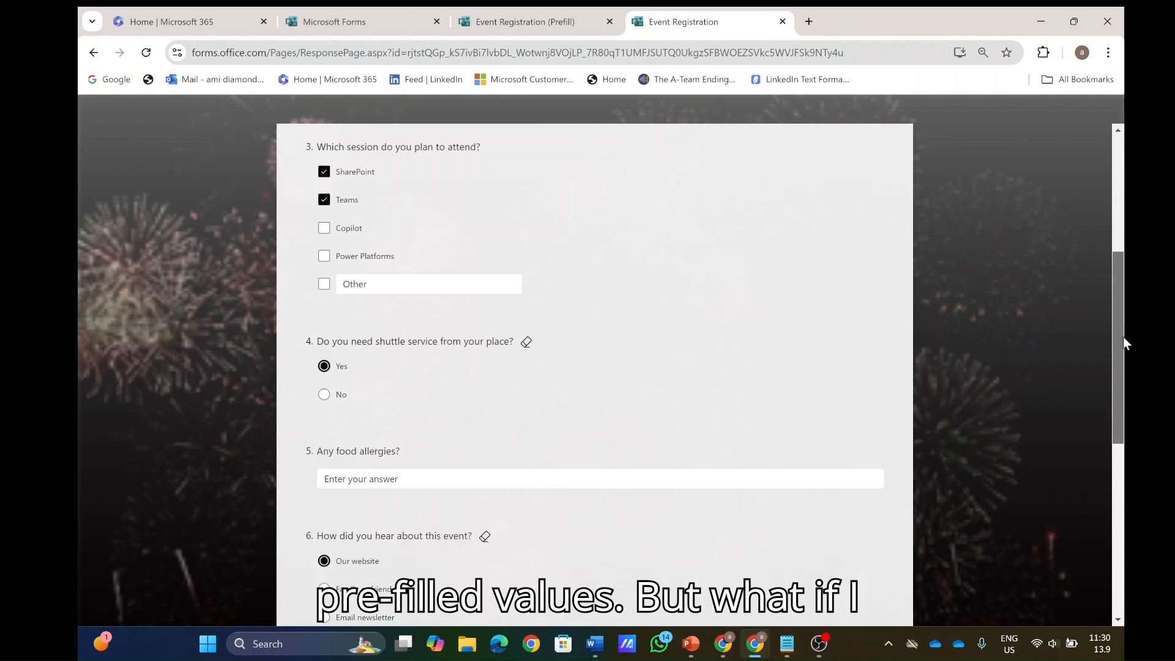
scroll("up", 3)
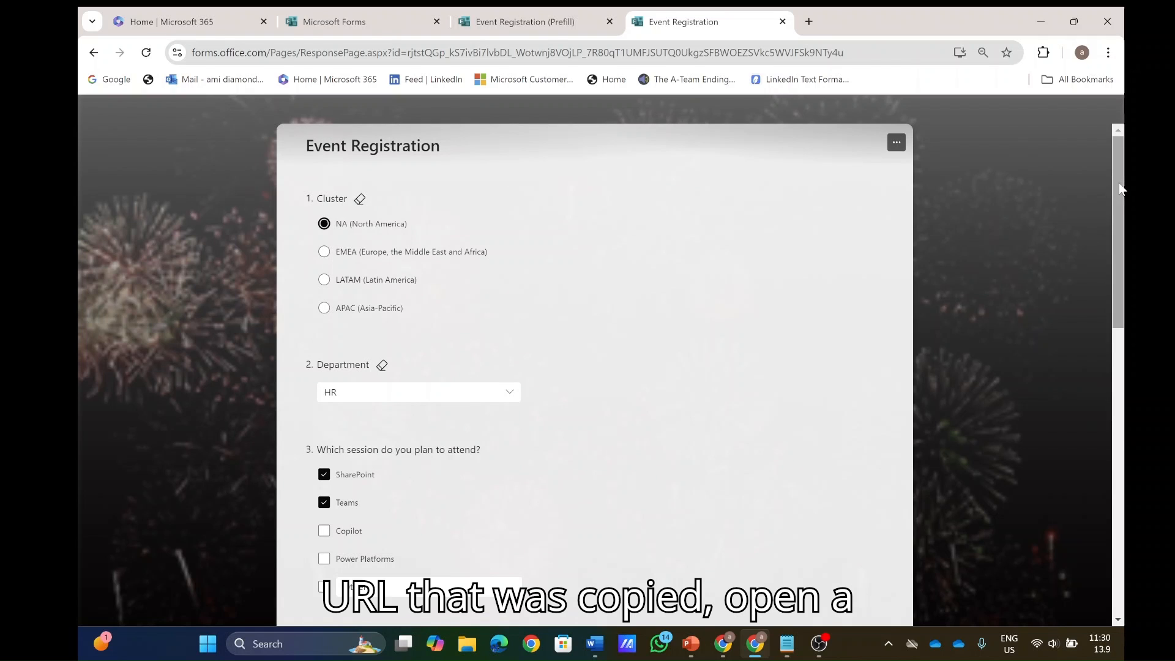
mouse_move(825, 625)
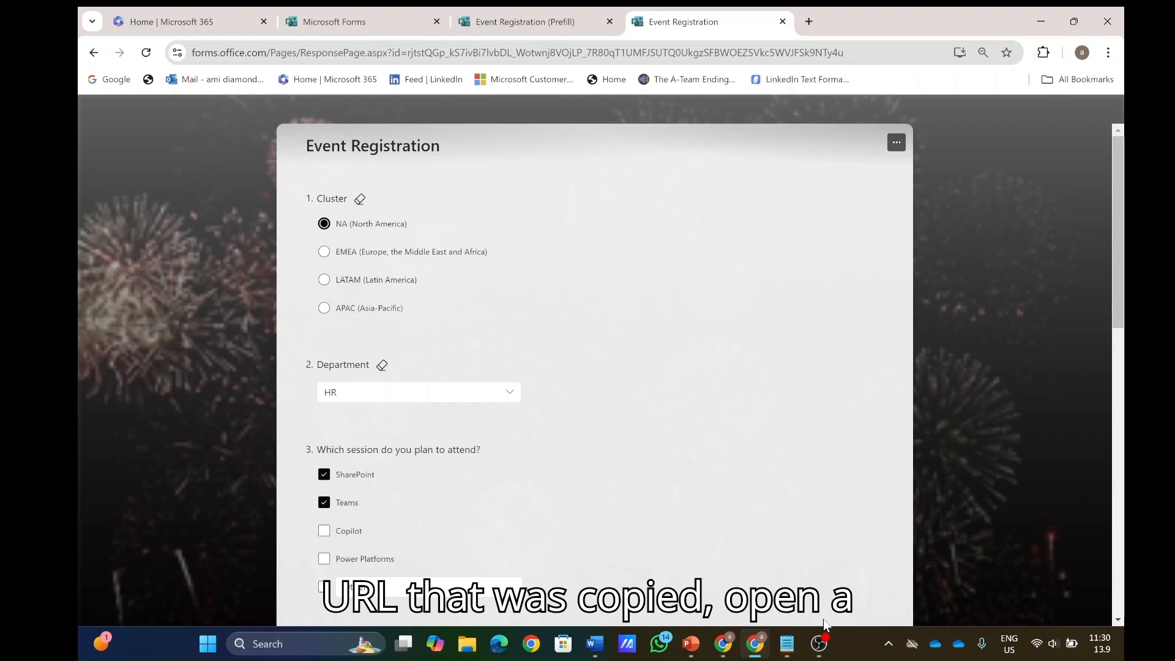
Paste the link into Notepad, inspect its cluster, shuttle and website values, and duplicate it.
left_click(786, 644)
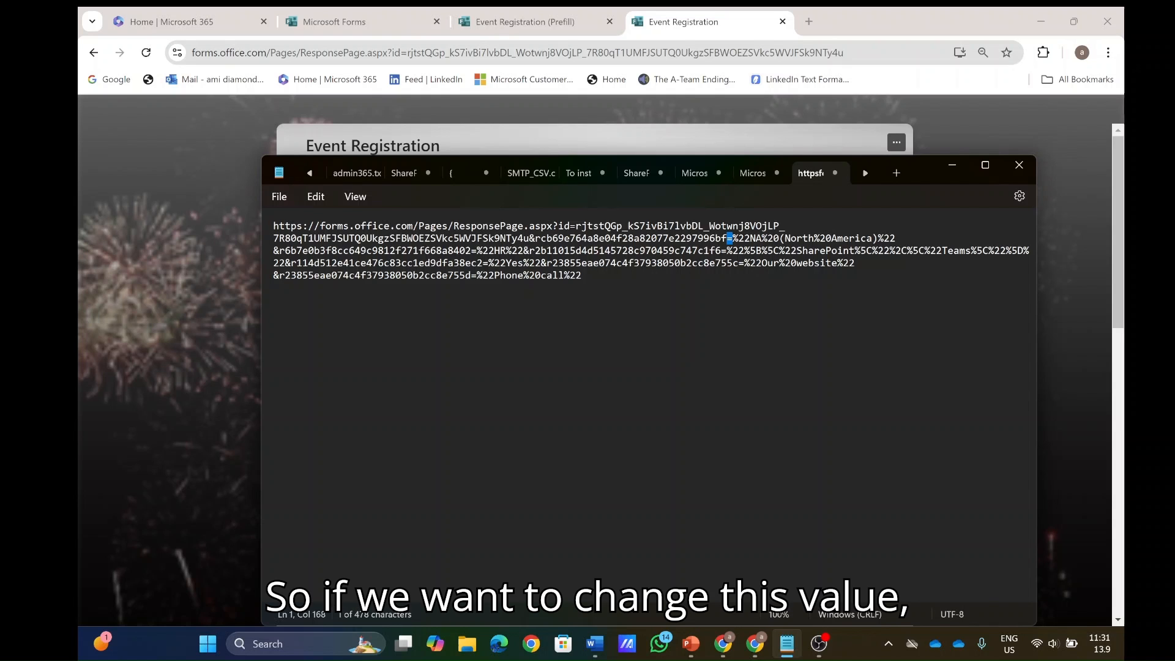
left_click_drag(728, 237, 876, 237)
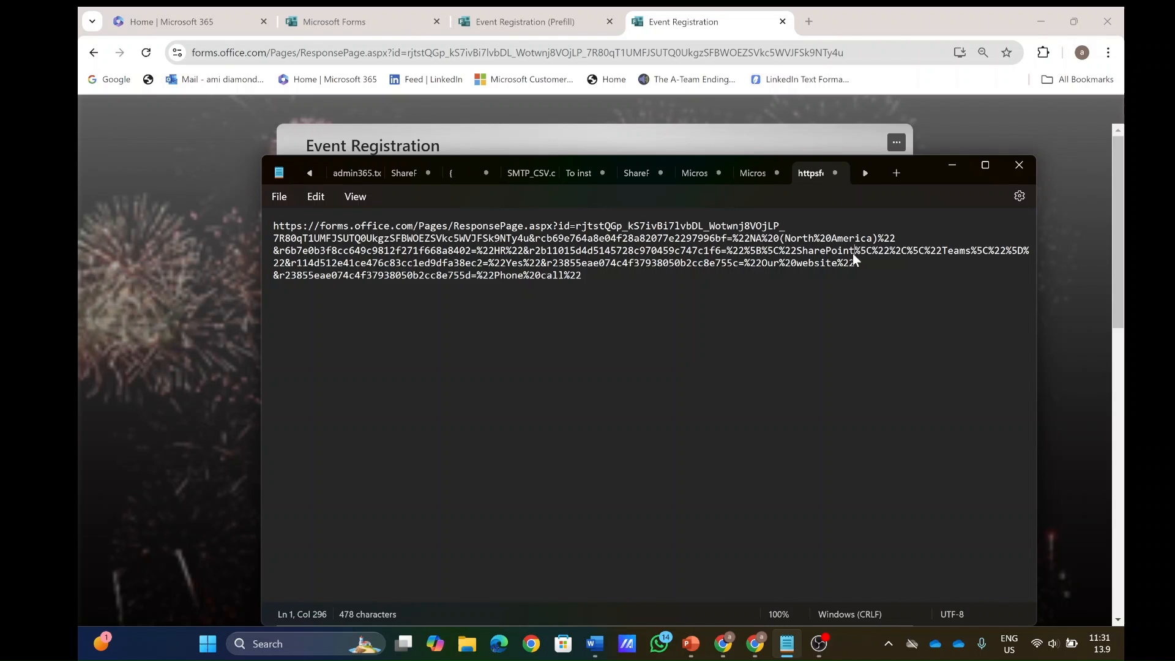
double_click(824, 249)
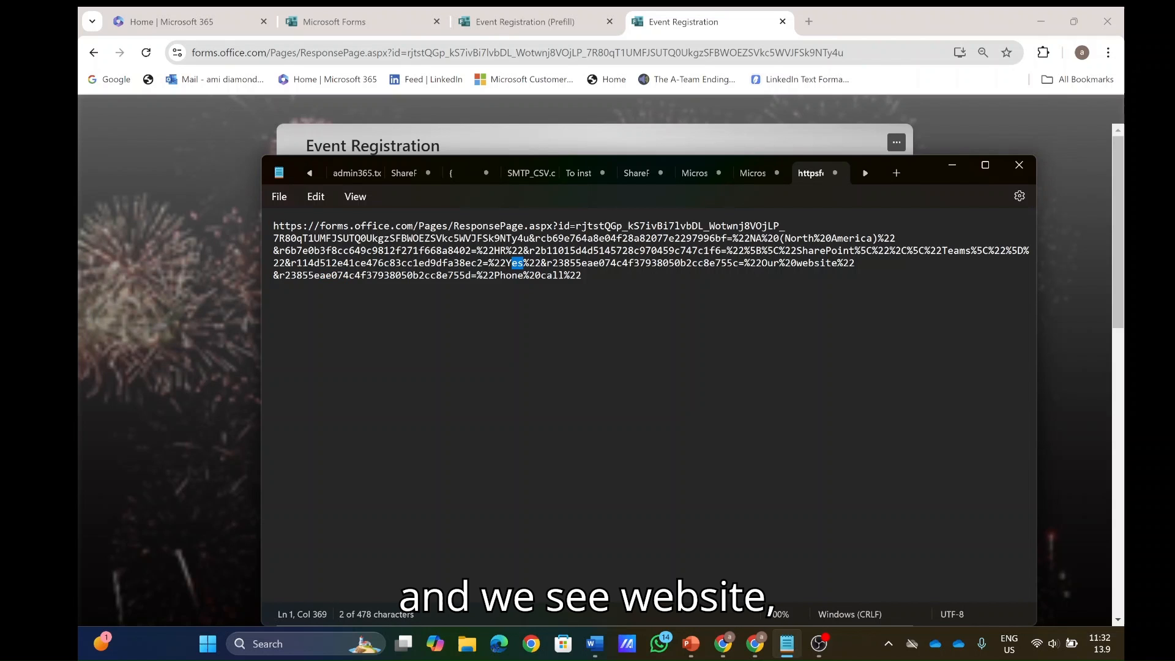
double_click(817, 263)
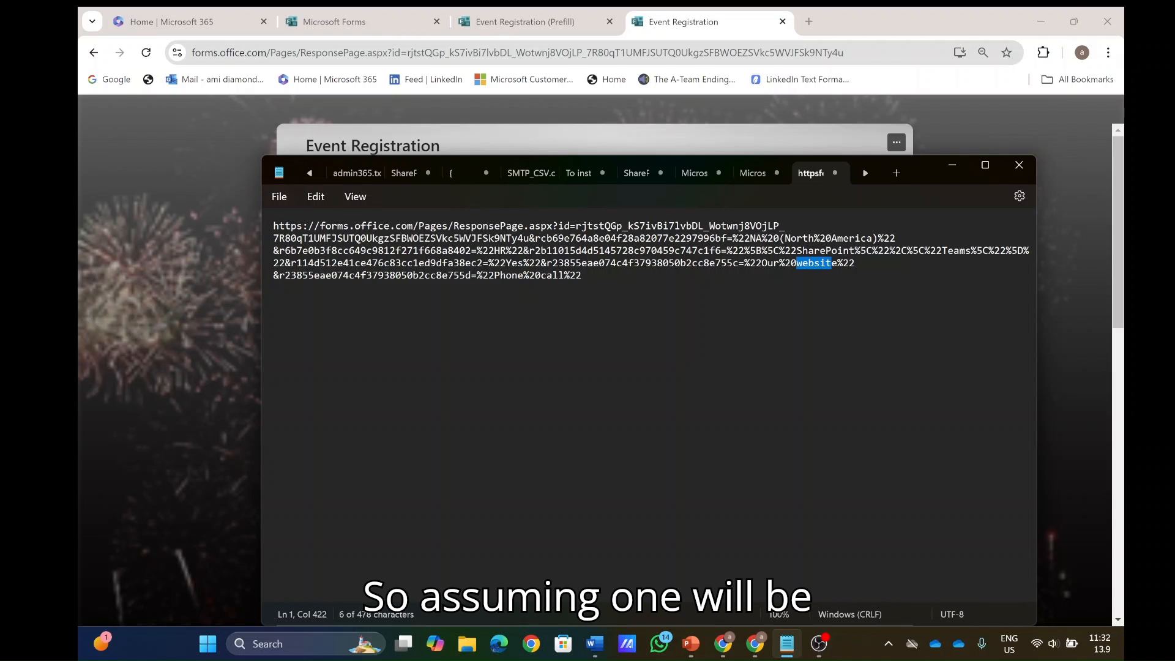
key("ctrl+a")
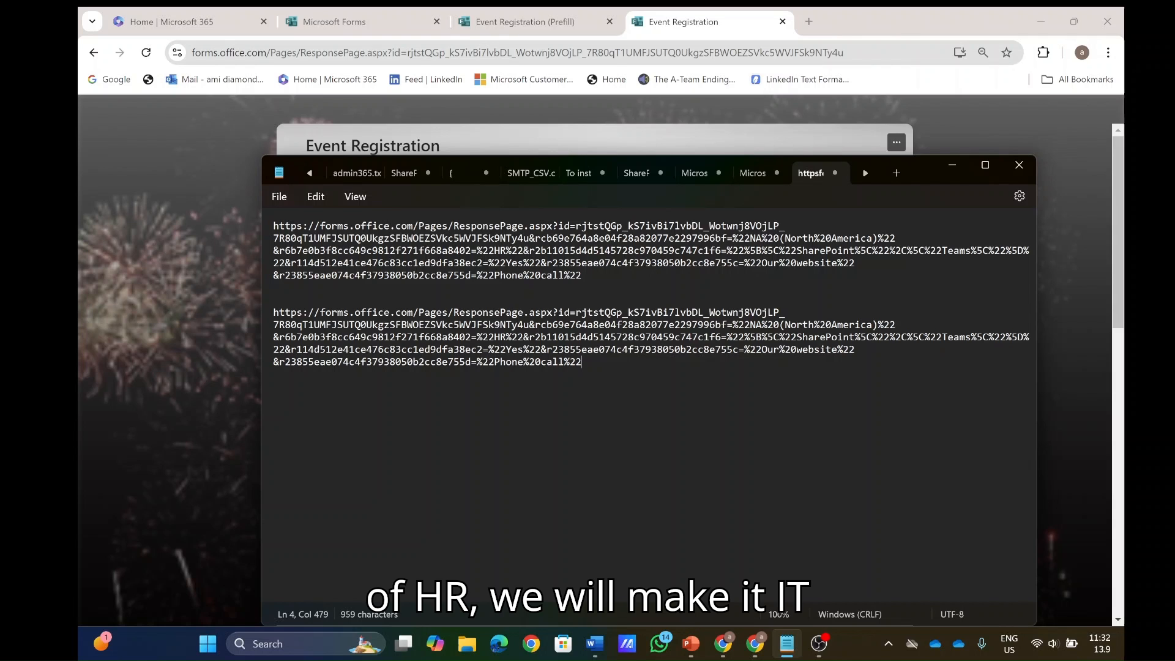
Replace HR with IT as the department answer in the second link.
double_click(498, 337)
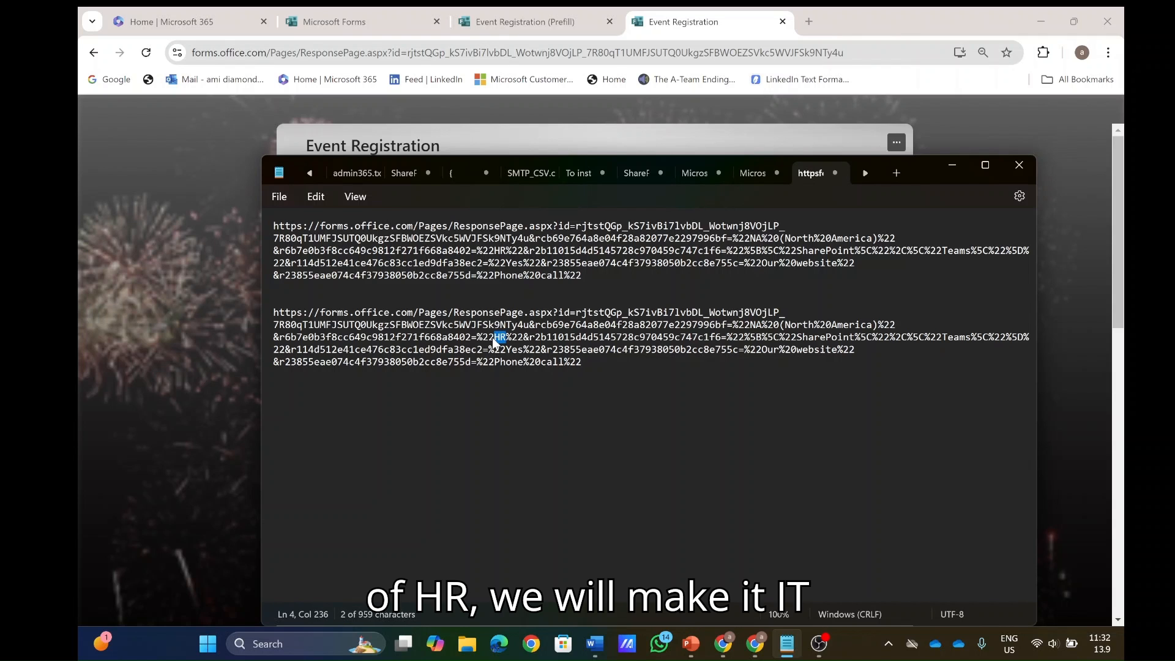
type("IT")
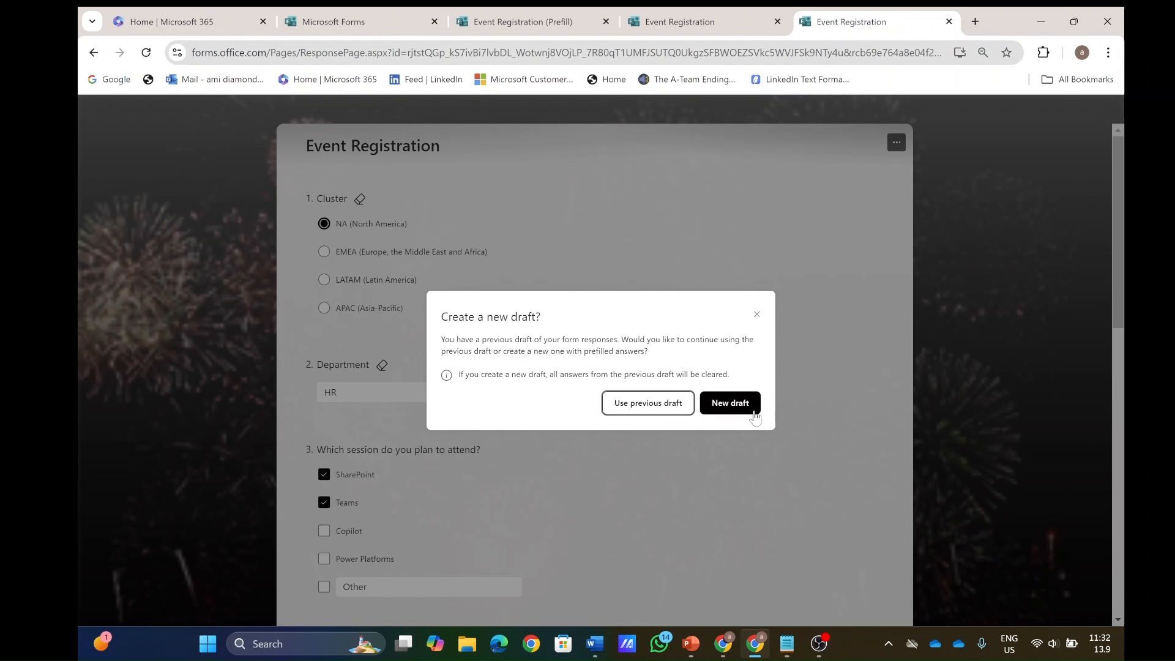
Start a new draft from the edited link, confirm IT is prefilled, and return to Notepad.
left_click(728, 404)
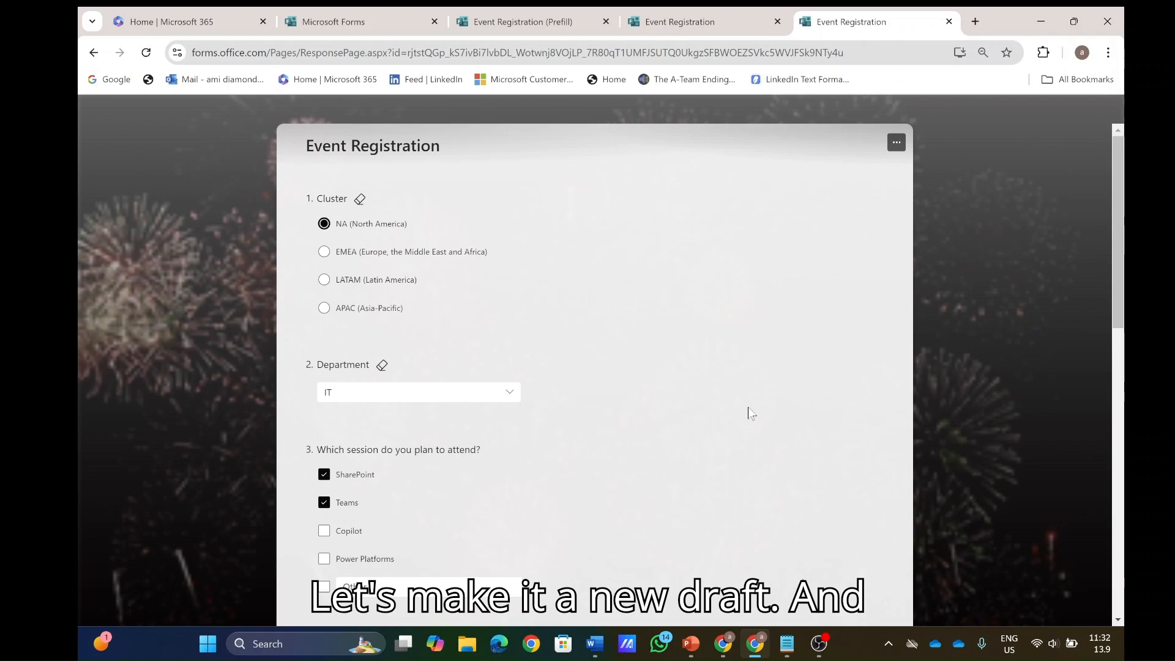
scroll("down", 3)
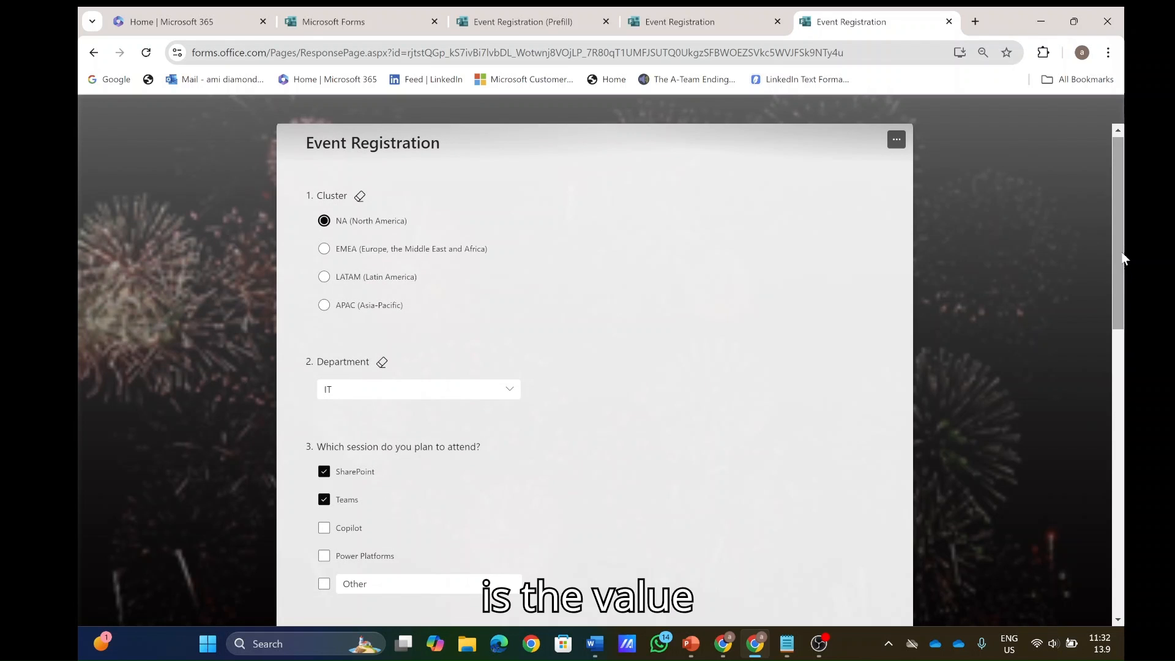
scroll("down", 3)
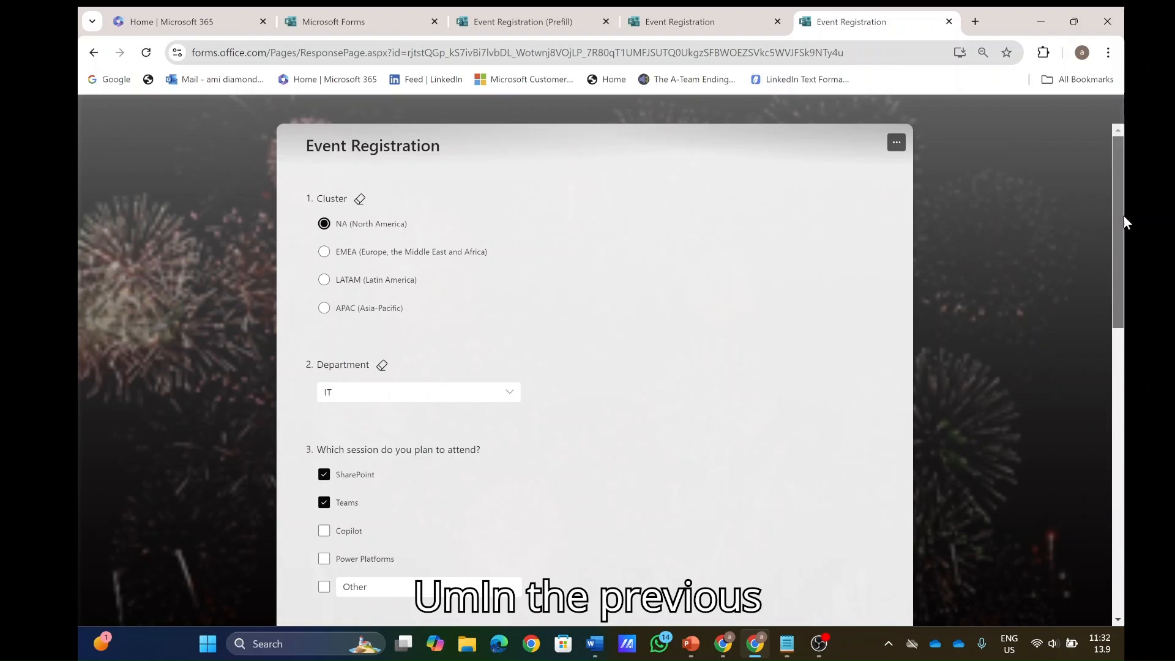
left_click(678, 21)
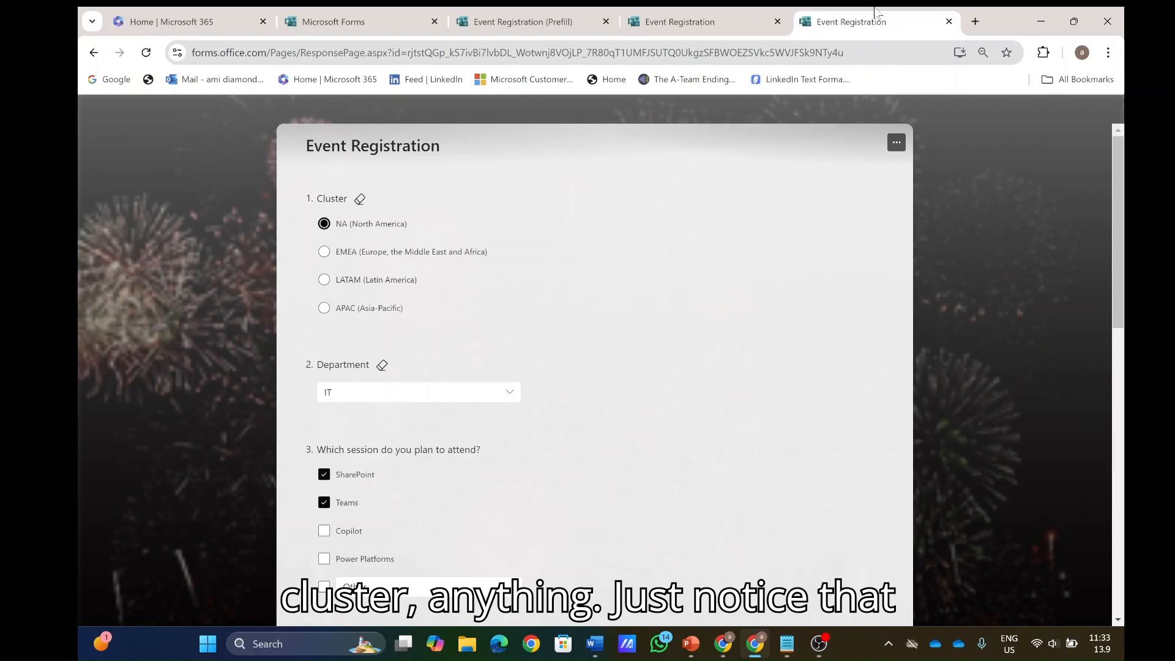
scroll("down", 3)
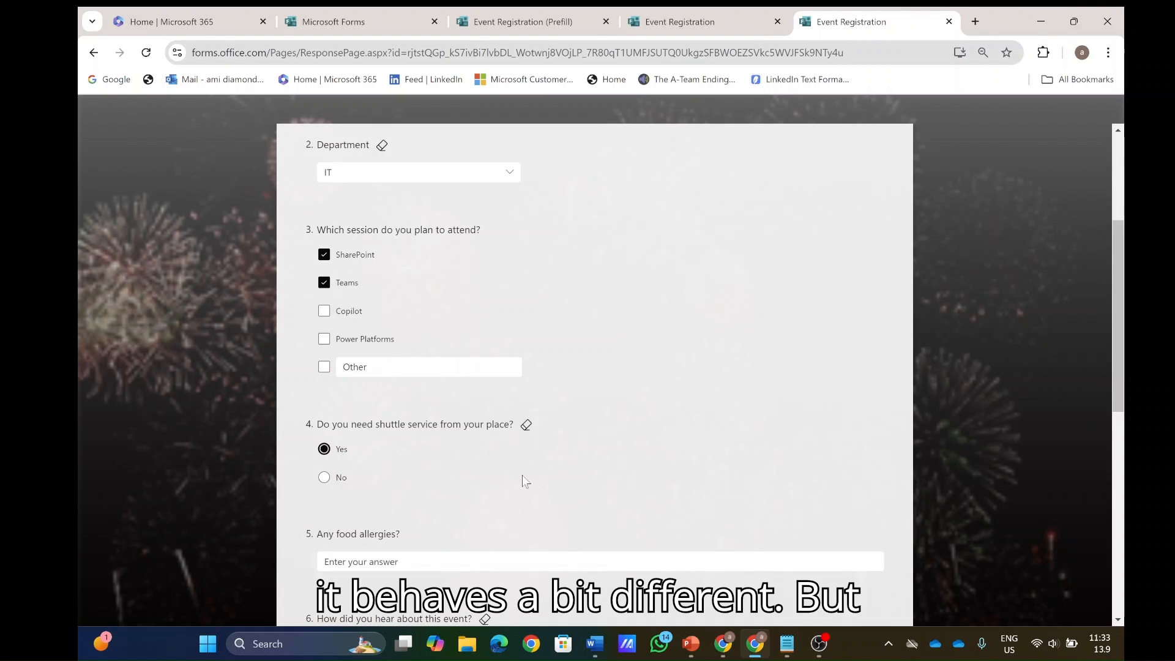
left_click(786, 644)
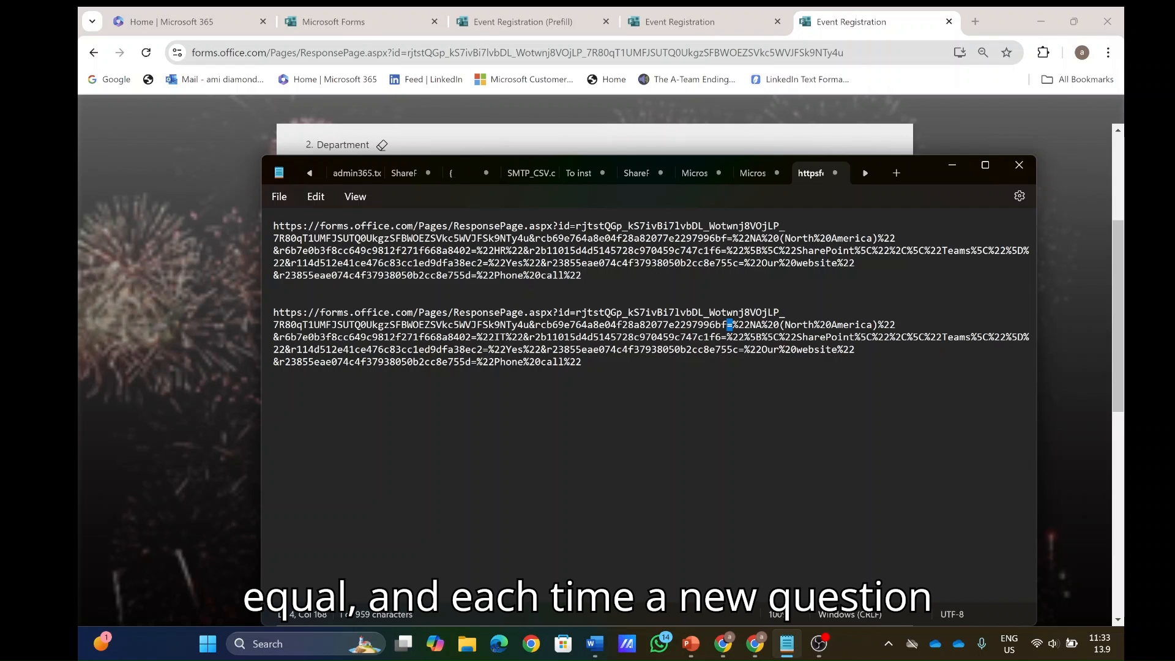
Select the second link and review the HR-prefilled form in its browser tab.
left_click(275, 337)
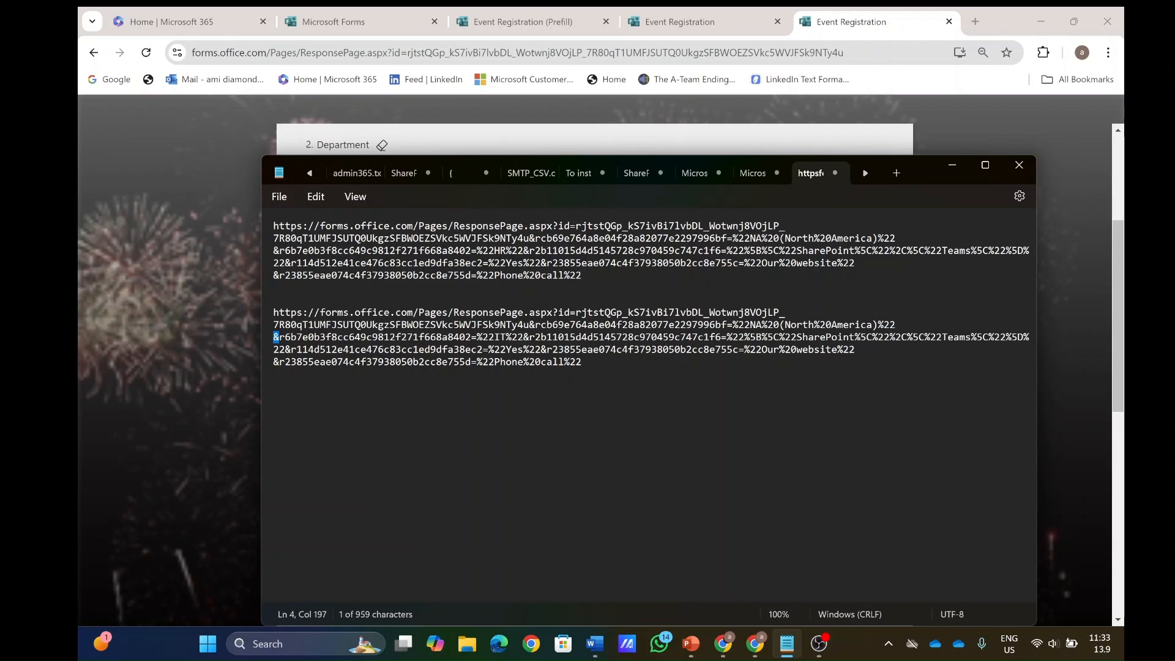
left_click(697, 21)
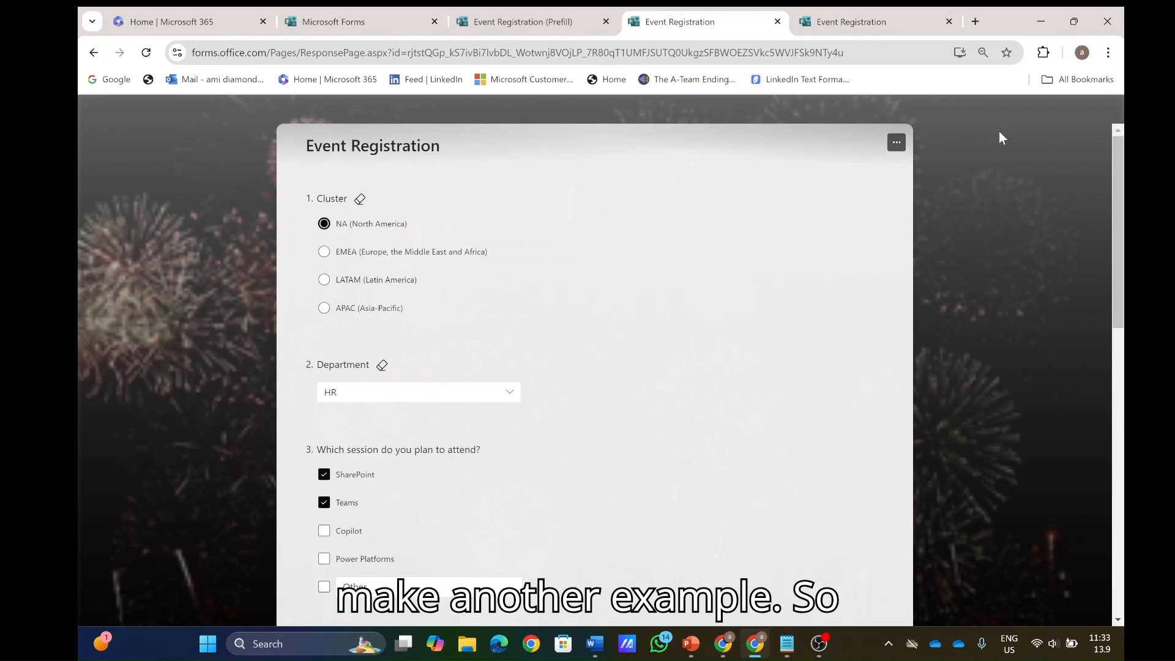
scroll("down", 3)
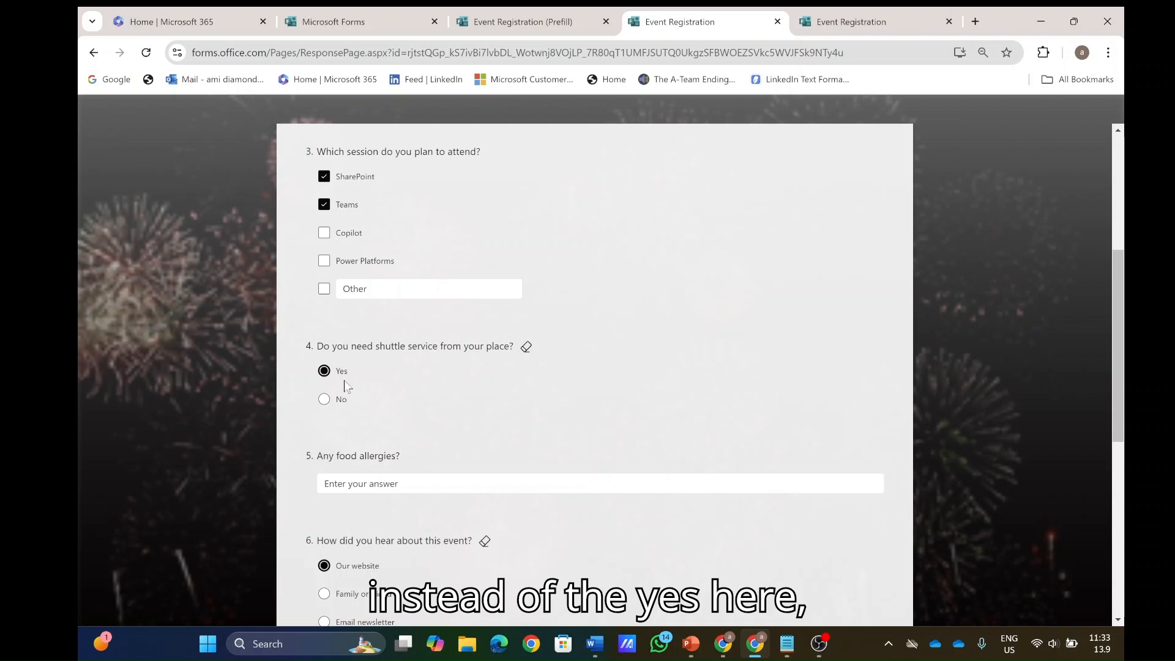
mouse_move(763, 652)
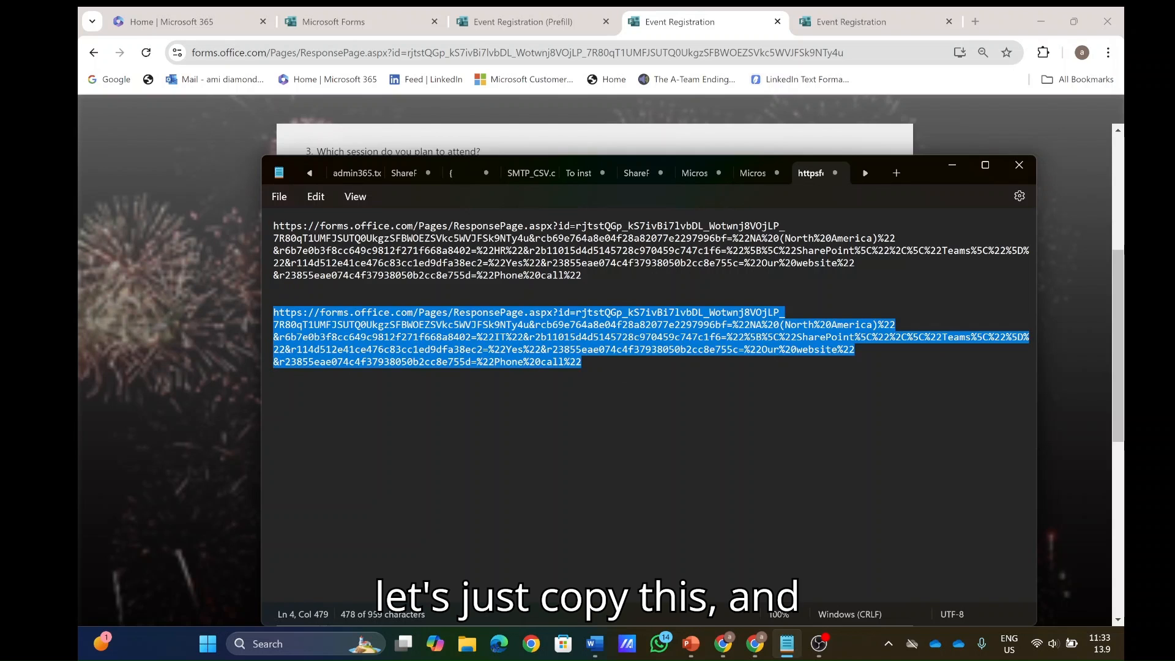
Paste a third link copy, change its shuttle answer from Yes to No, and select it.
key("ctrl+v")
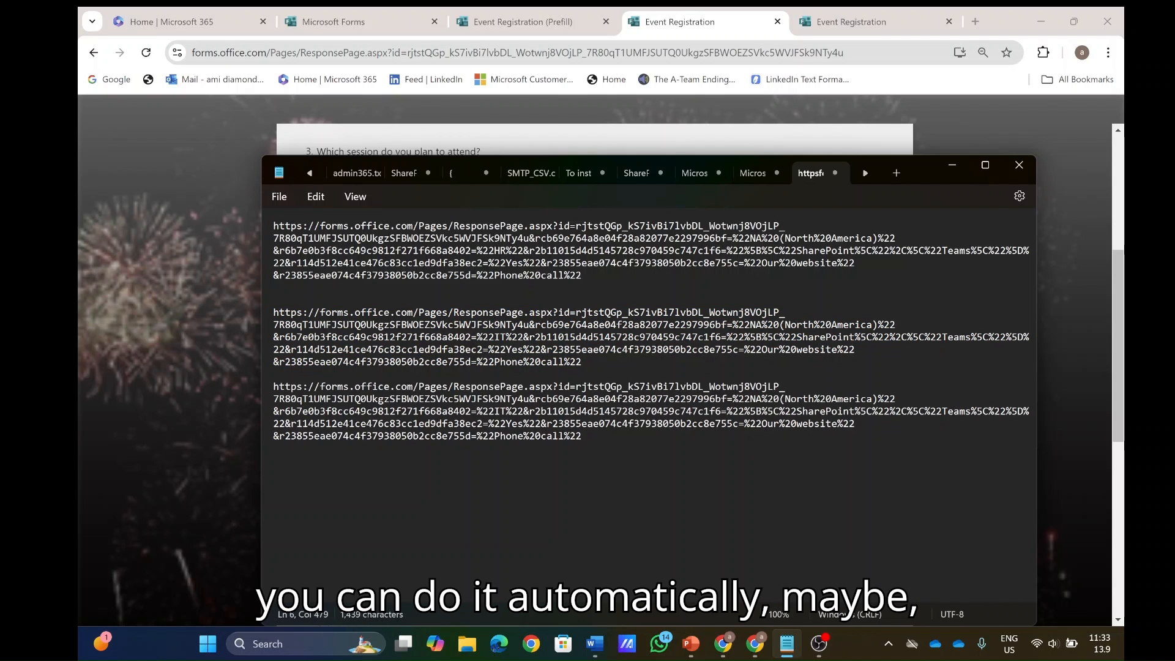
double_click(515, 423)
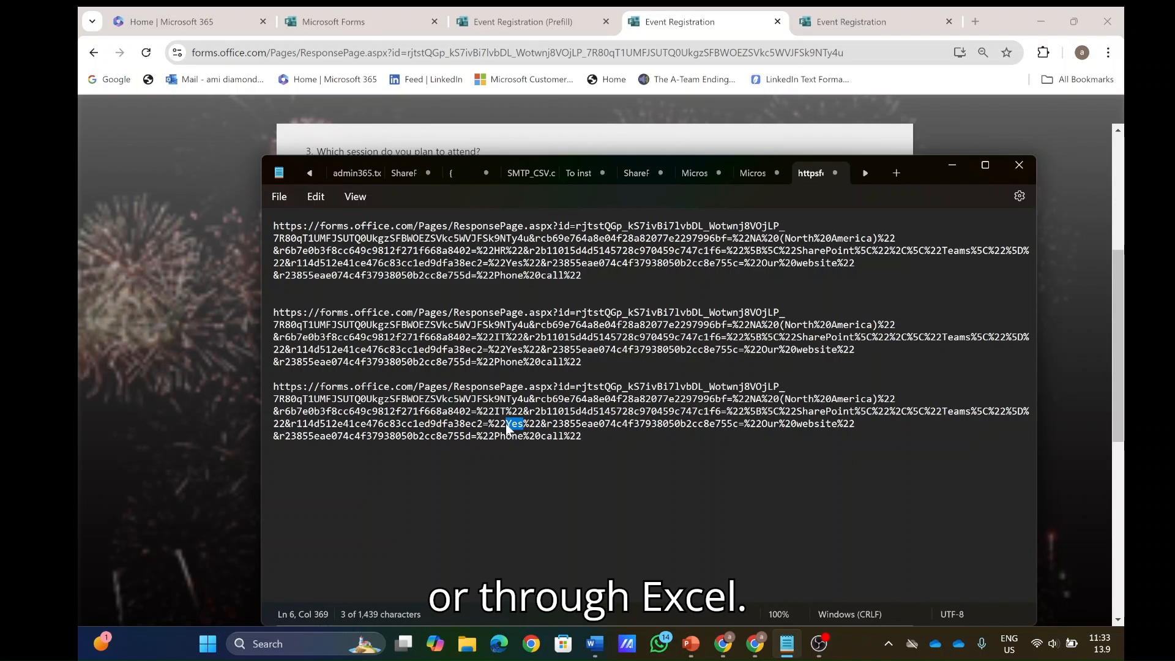
type("No")
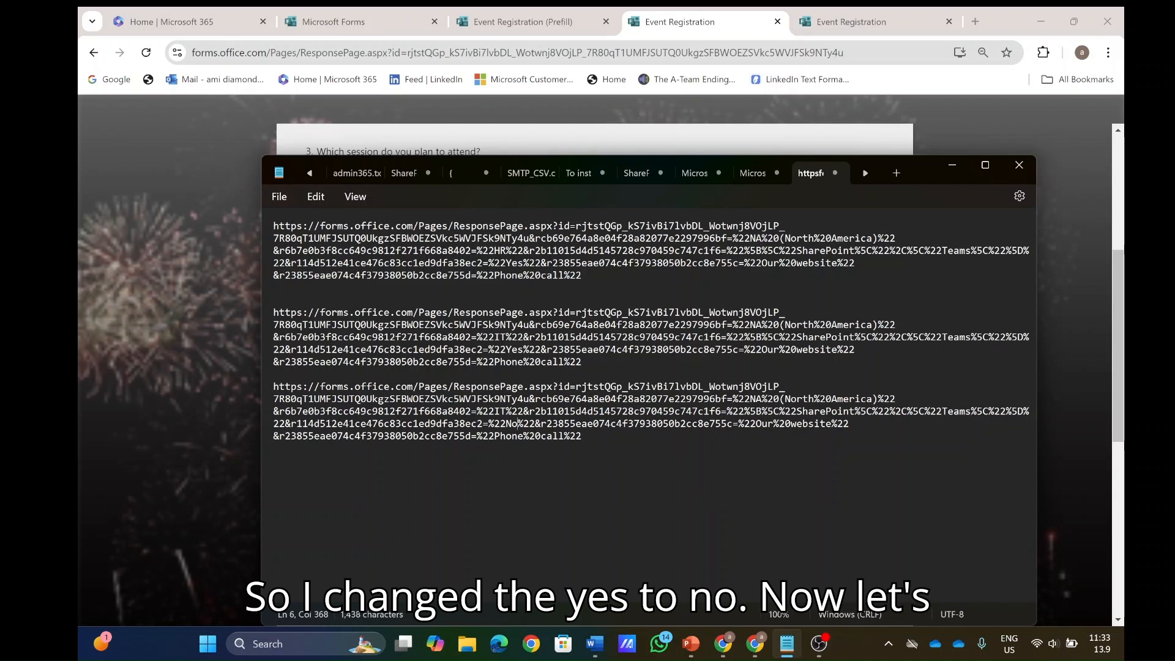
left_click_drag(274, 386, 581, 435)
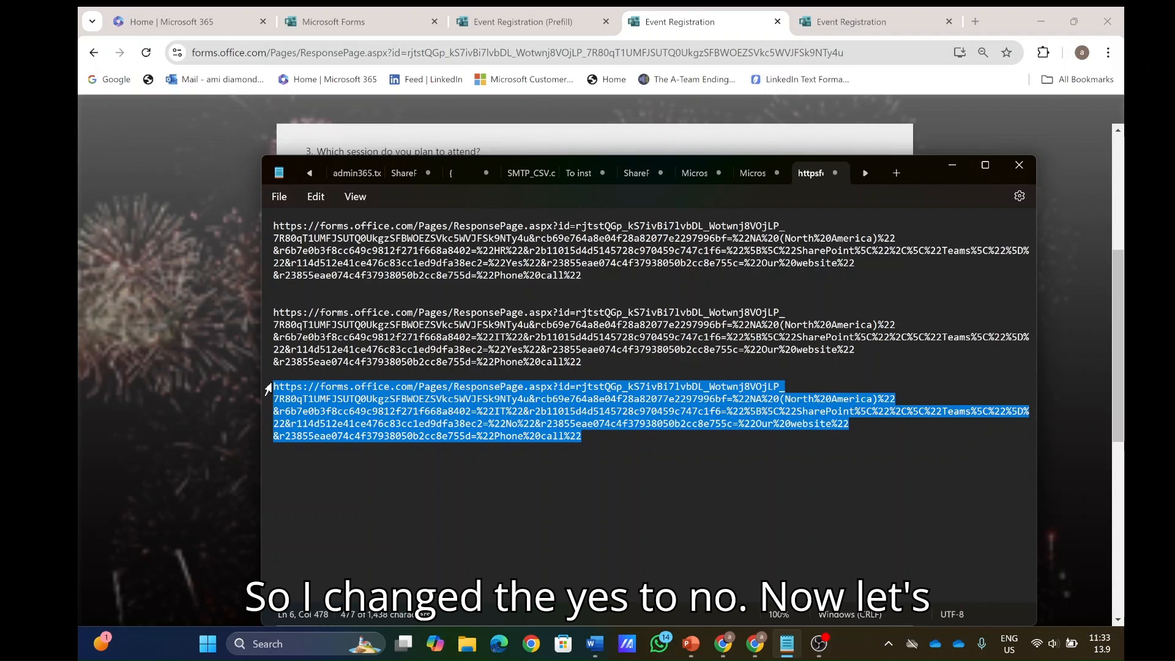
left_click(975, 21)
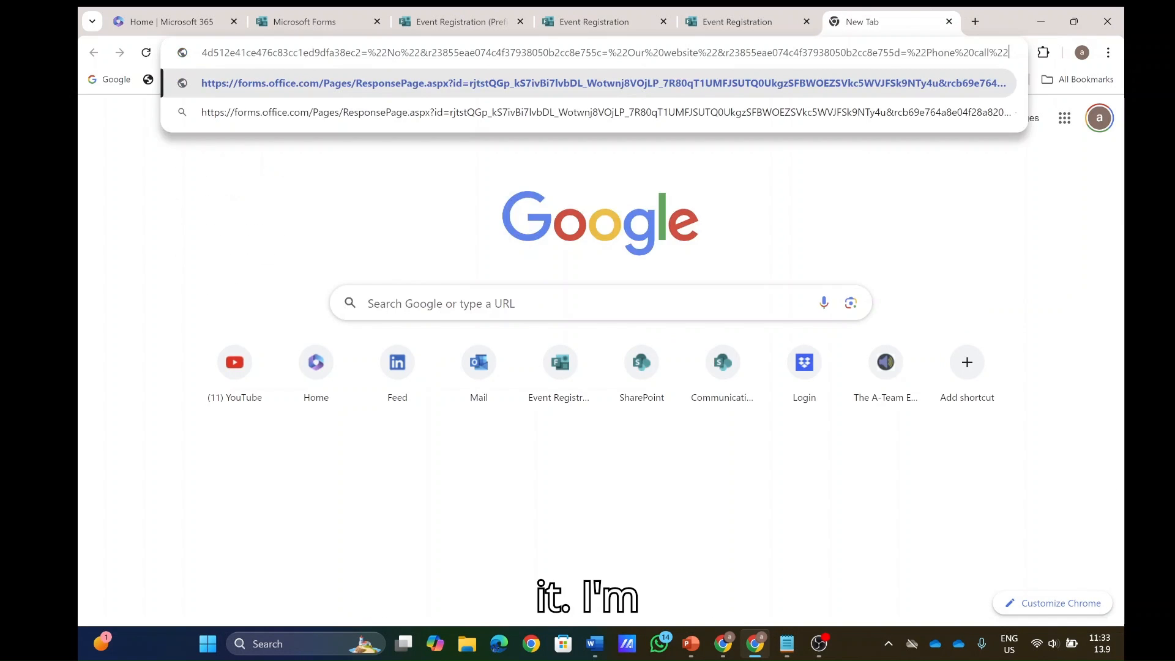
Load the third link as a new draft and verify IT and shuttle No are prefilled.
key("Enter")
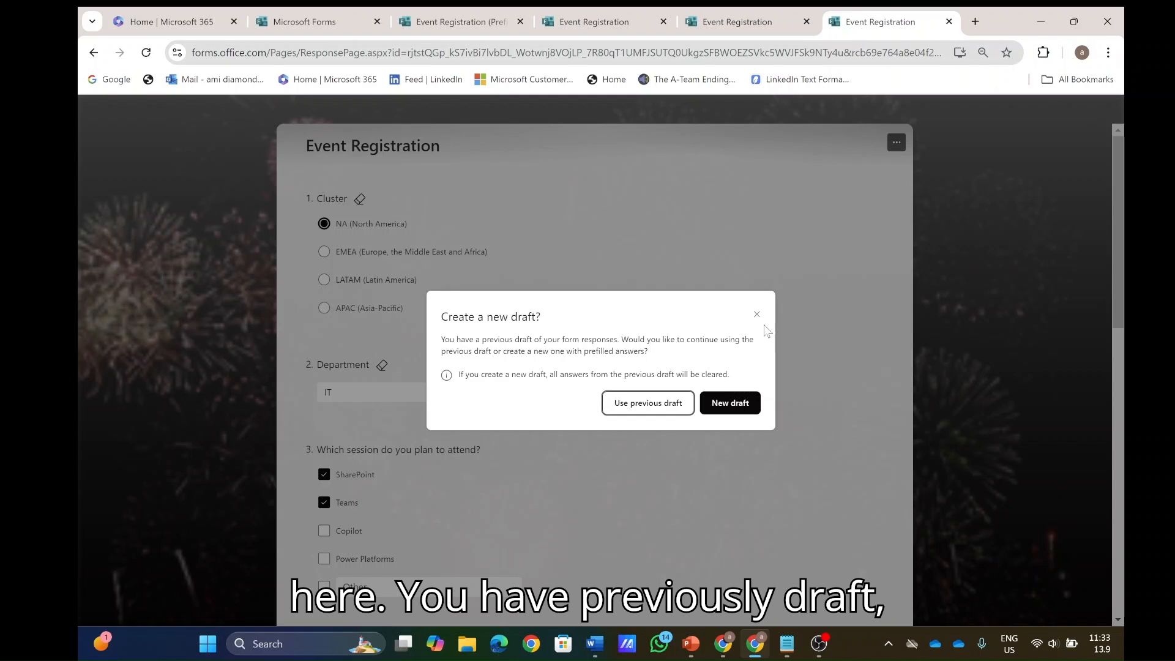
left_click(647, 402)
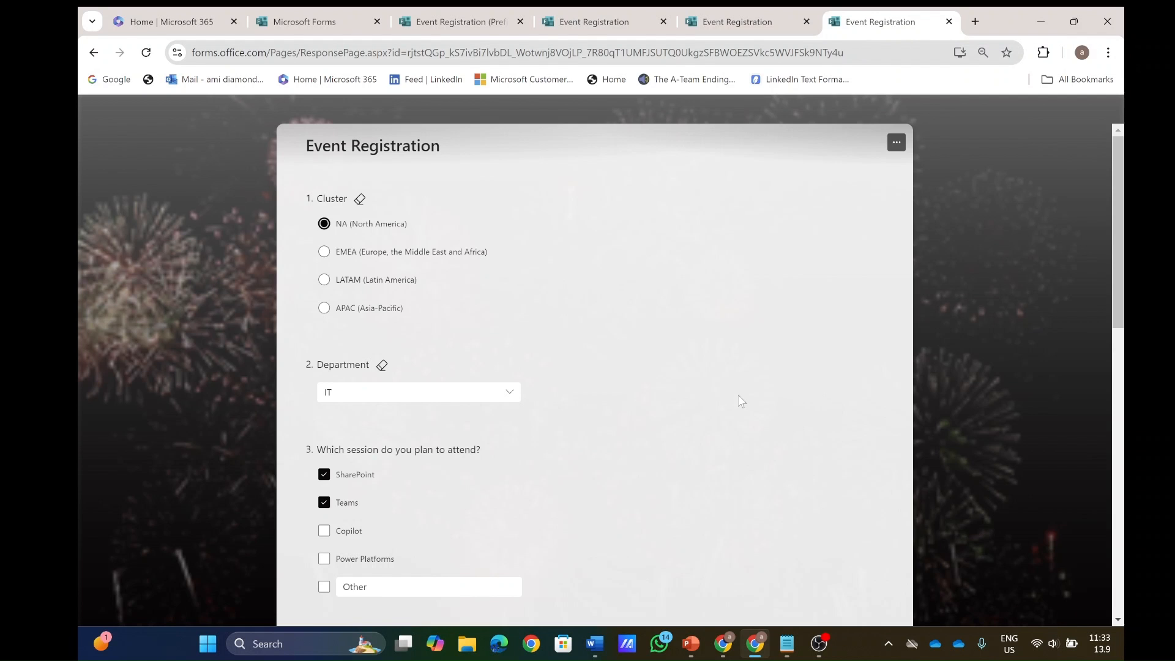
scroll("down", 3)
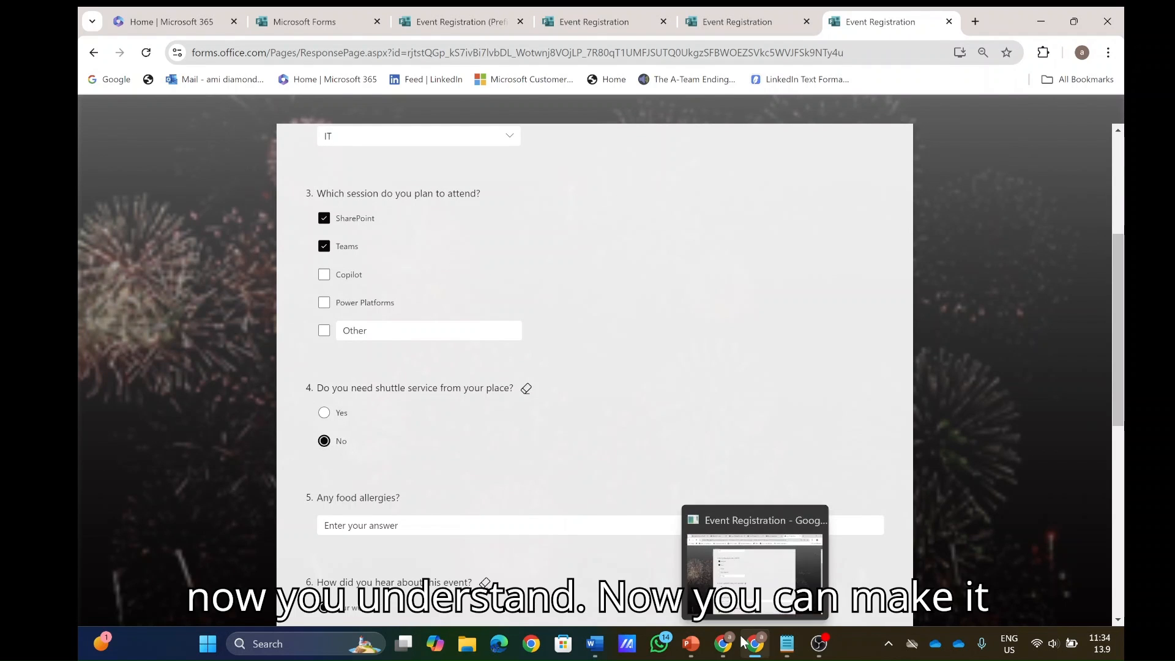
mouse_move(794, 301)
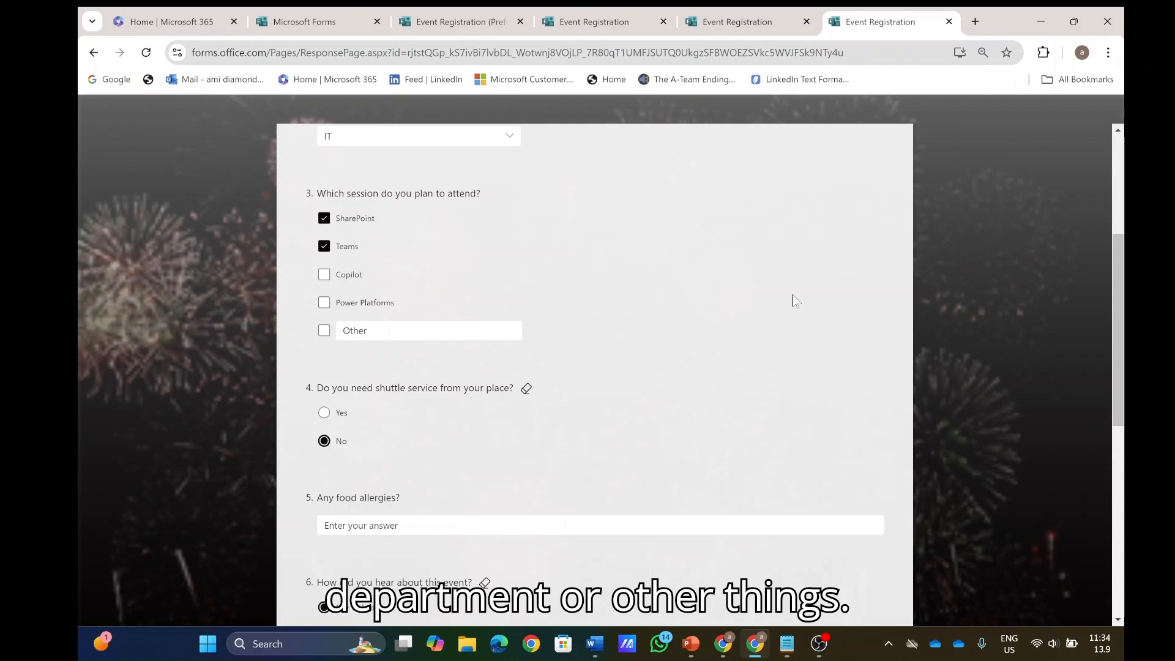
scroll("up", 3)
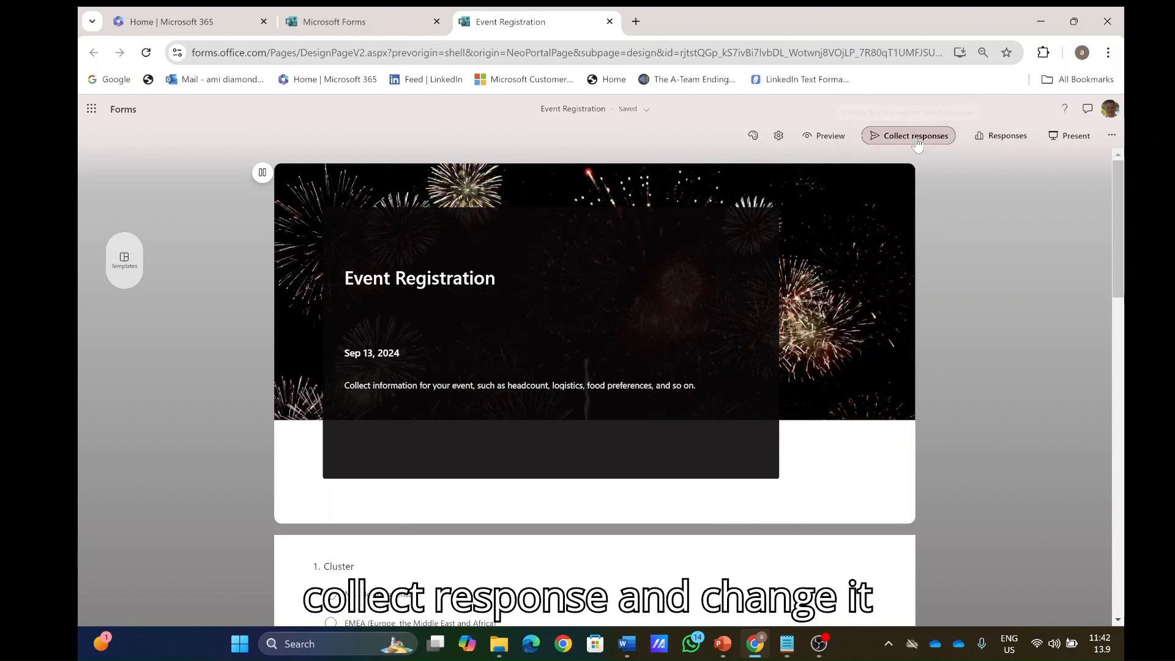
Switch response access to Anyone can respond, then open a new tab for the IT link.
left_click(914, 136)
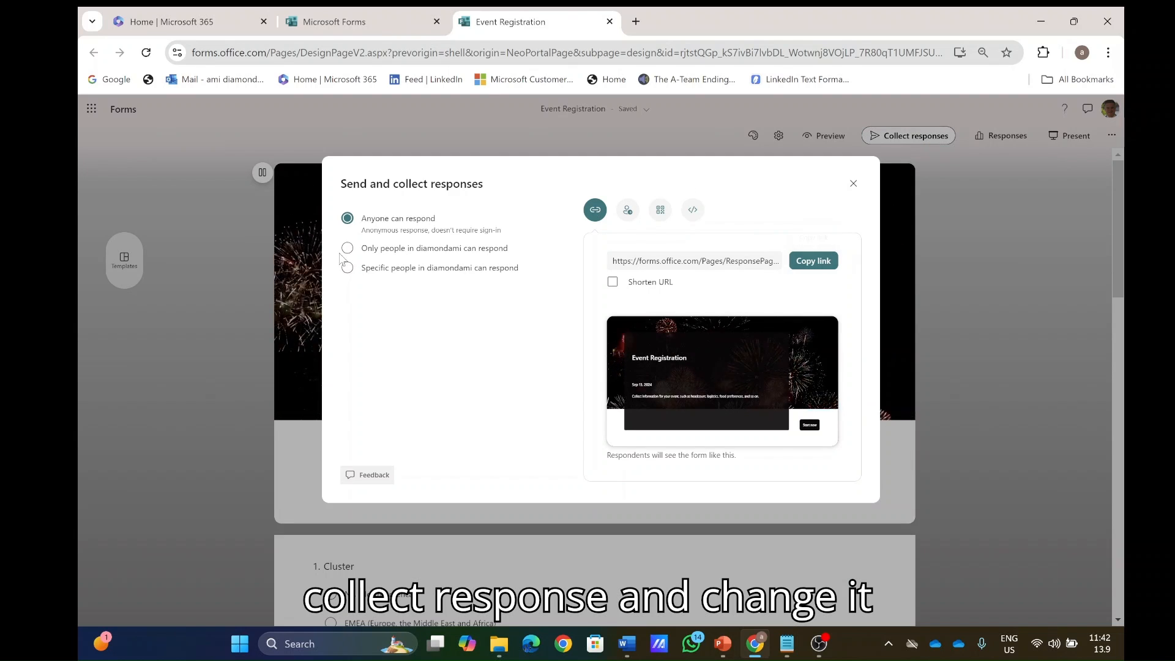
left_click(347, 248)
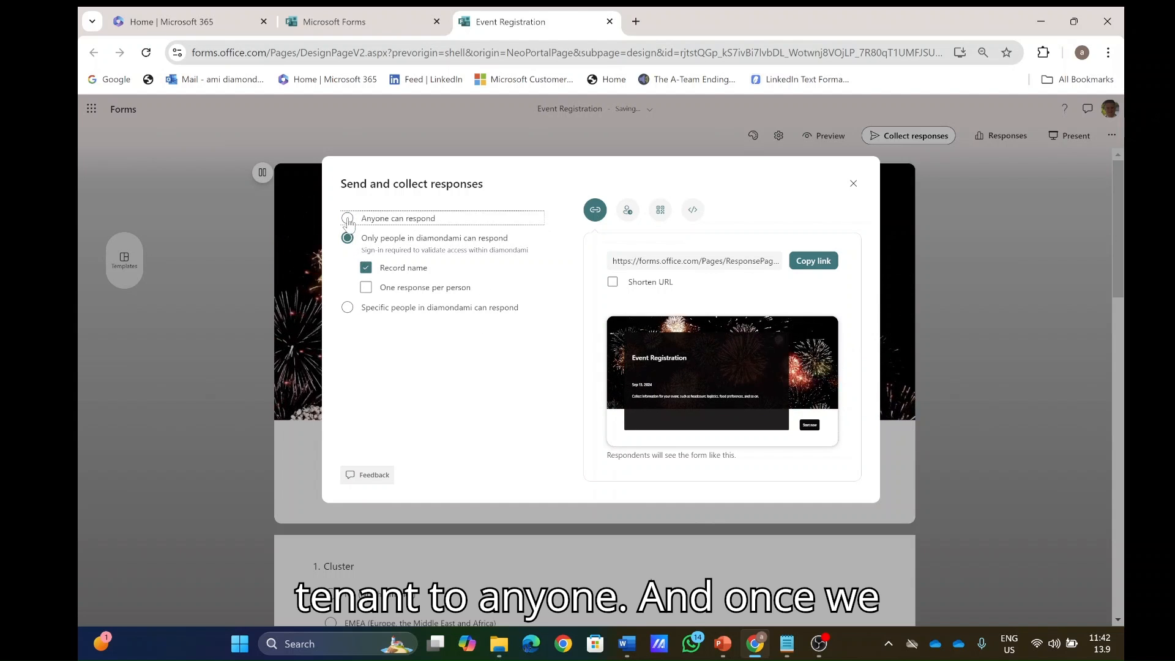
left_click(347, 218)
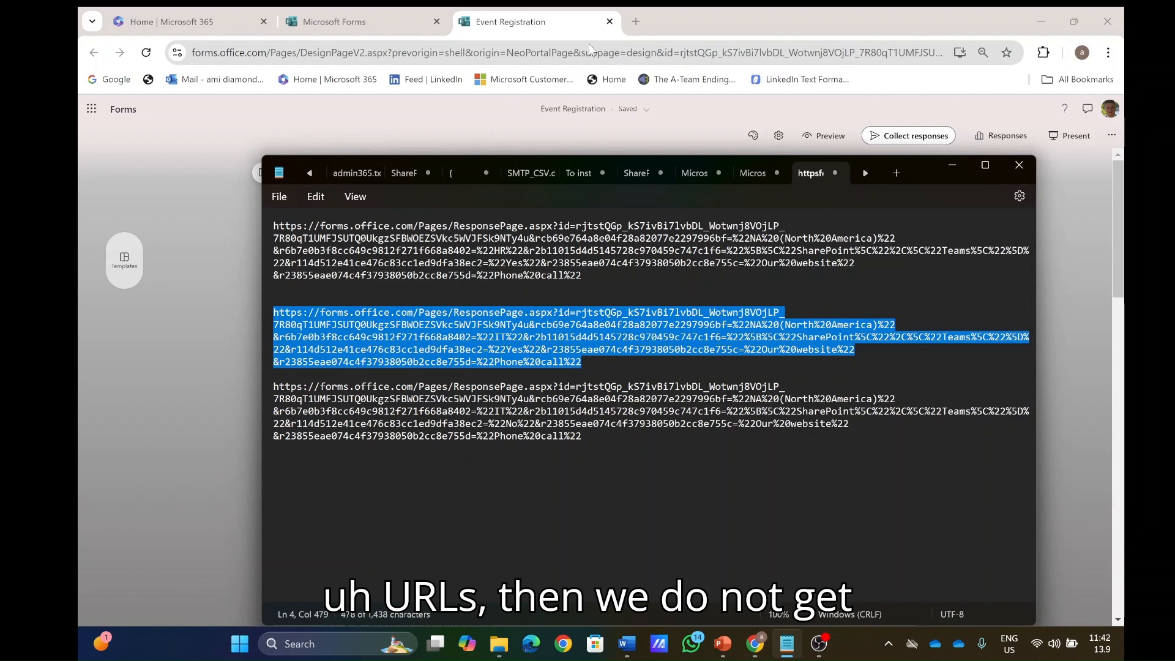
left_click(808, 21)
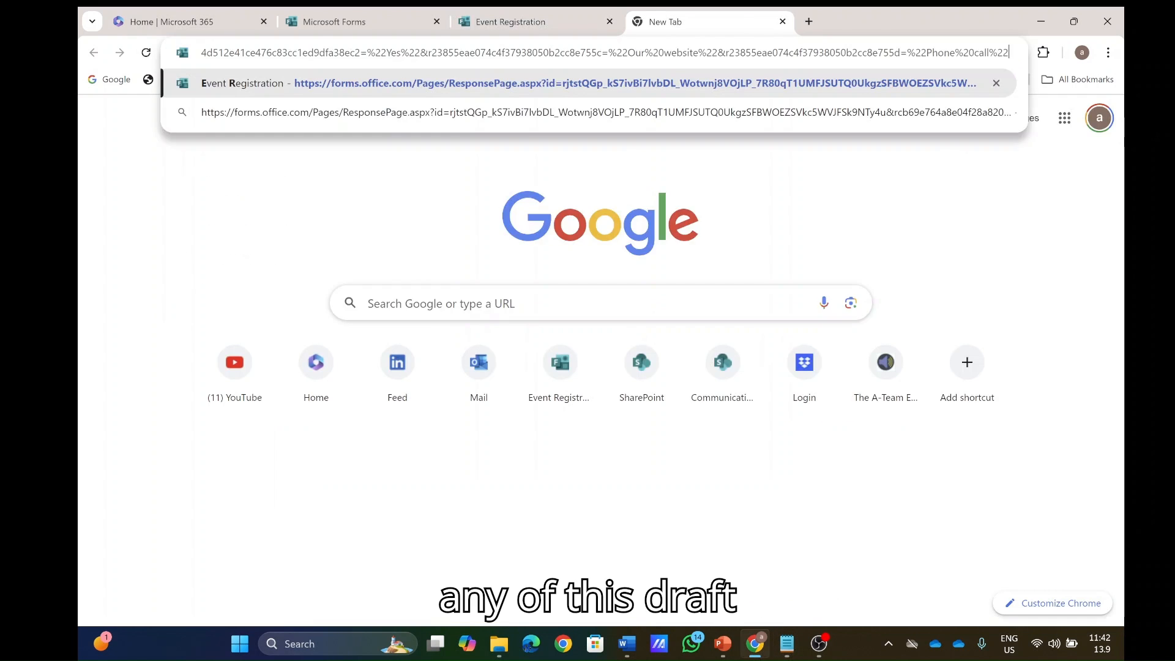